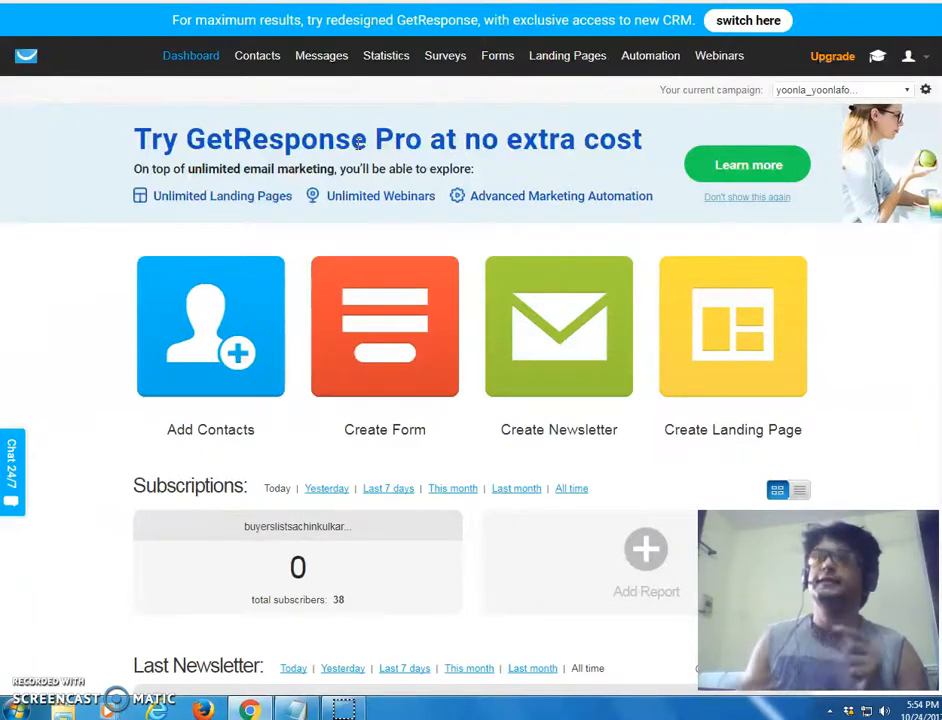
mouse_move(385, 210)
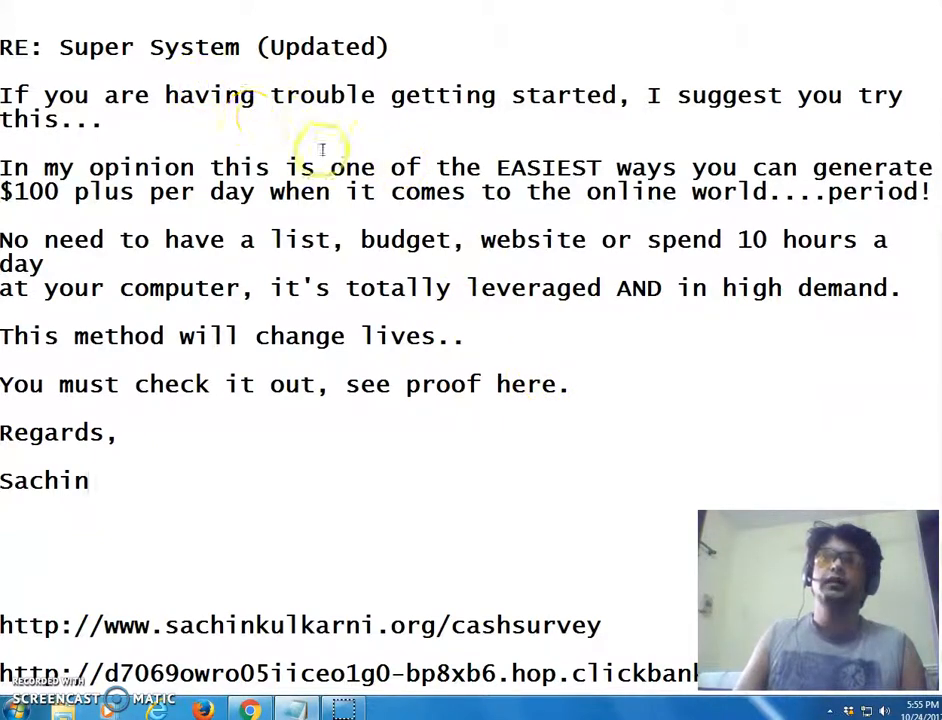
mouse_move(363, 192)
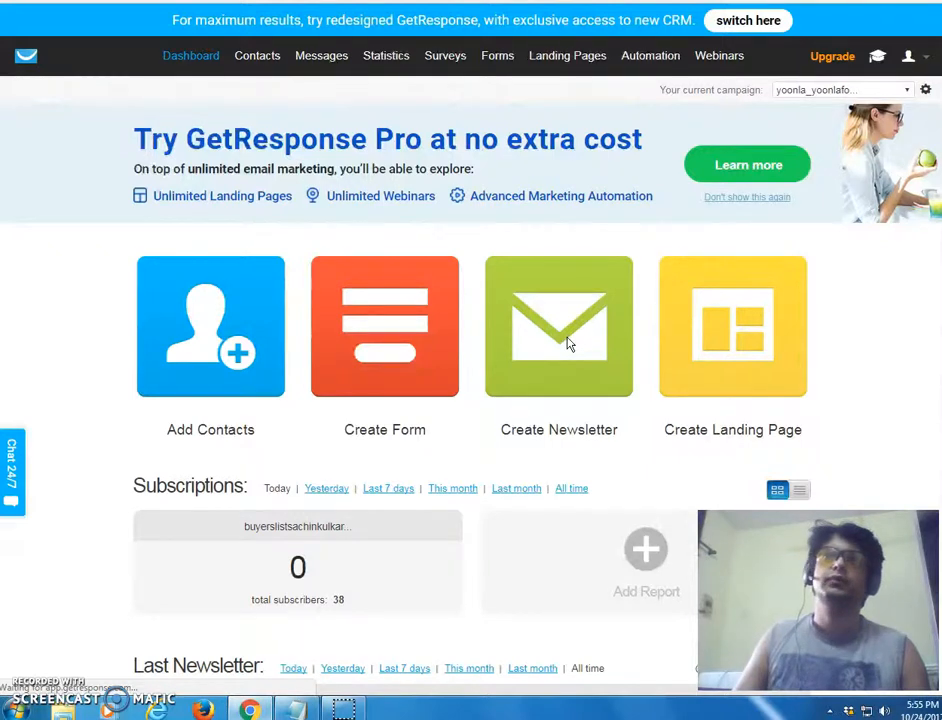
Create an HTML-source newsletter named 'test' with subject 'RE: Super System (Updated)'.
click(558, 326)
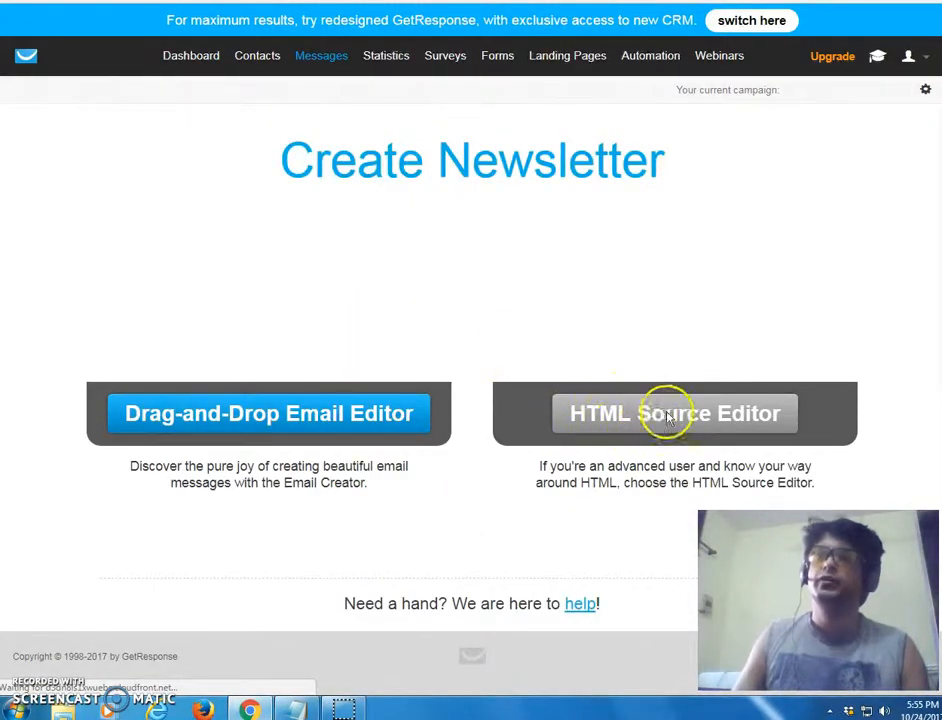
click(674, 413)
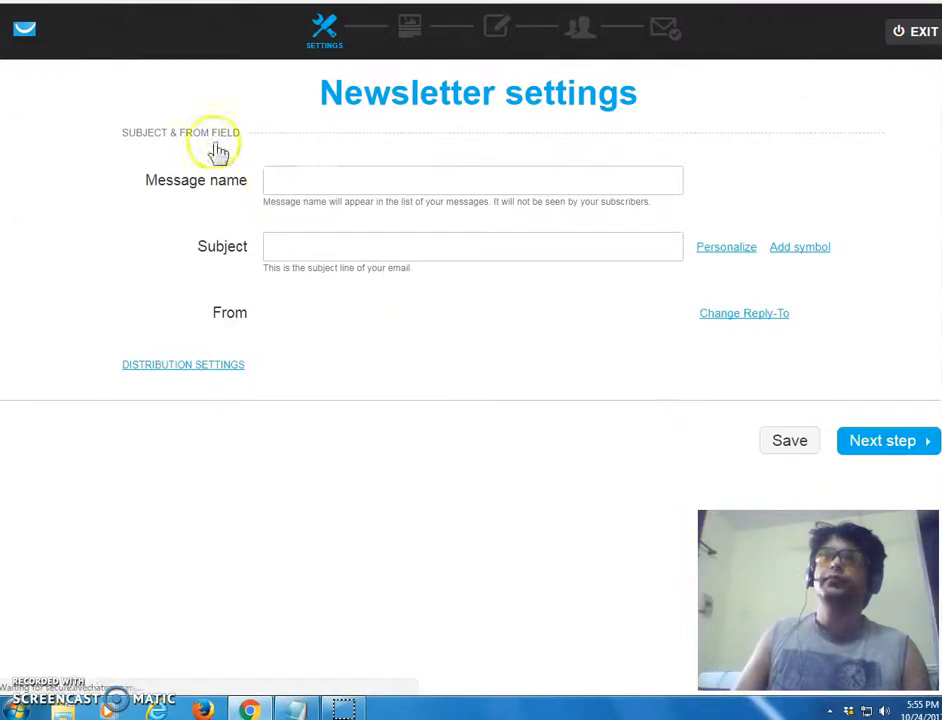
click(472, 180)
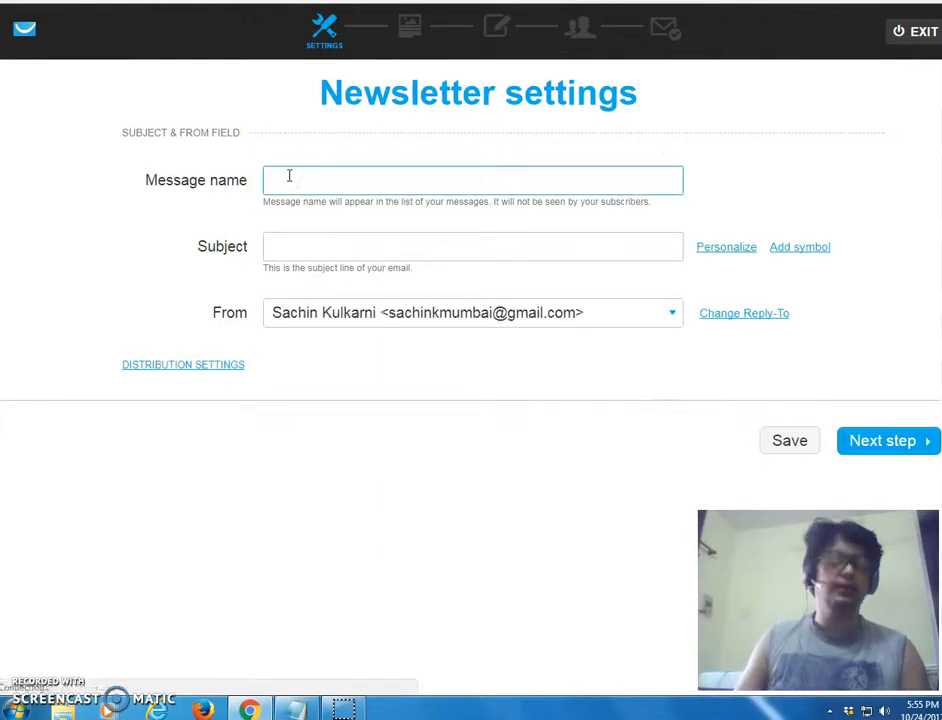
text(test)
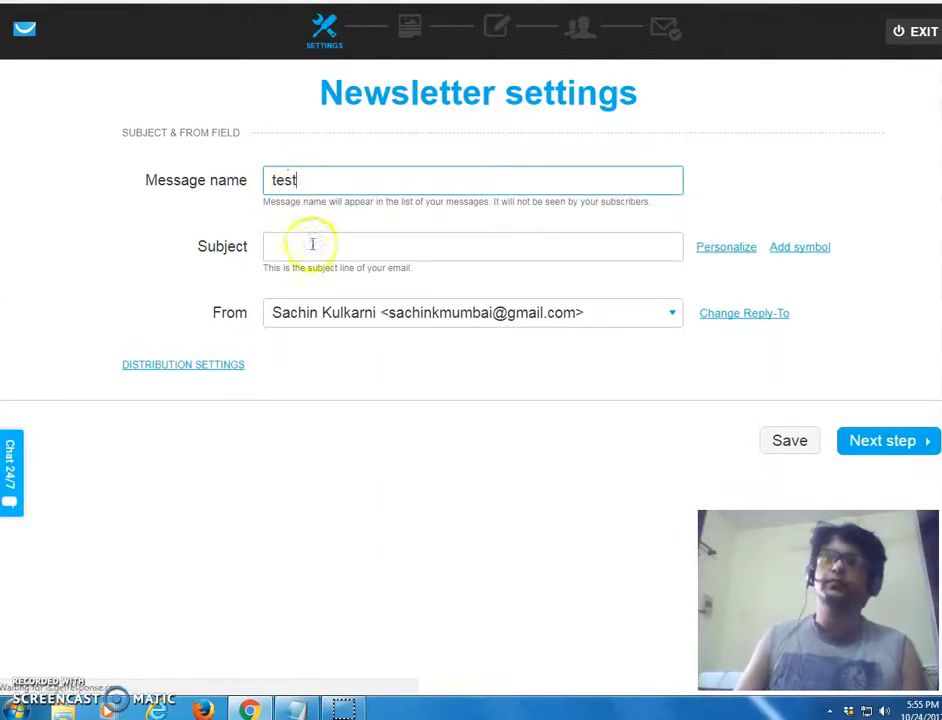
text(RE: Super System (Updated))
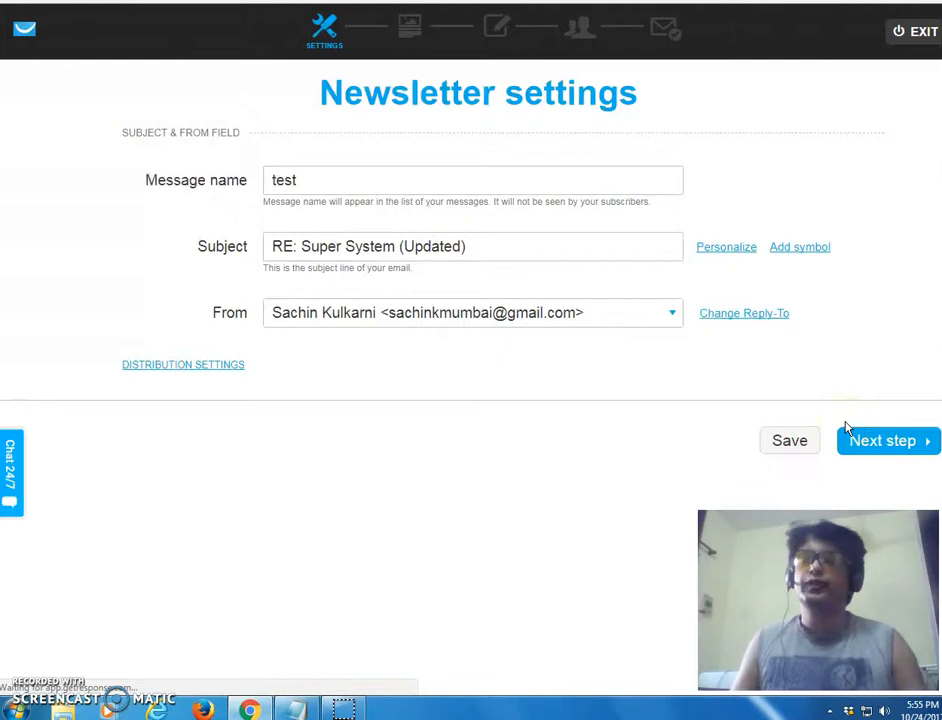
click(882, 440)
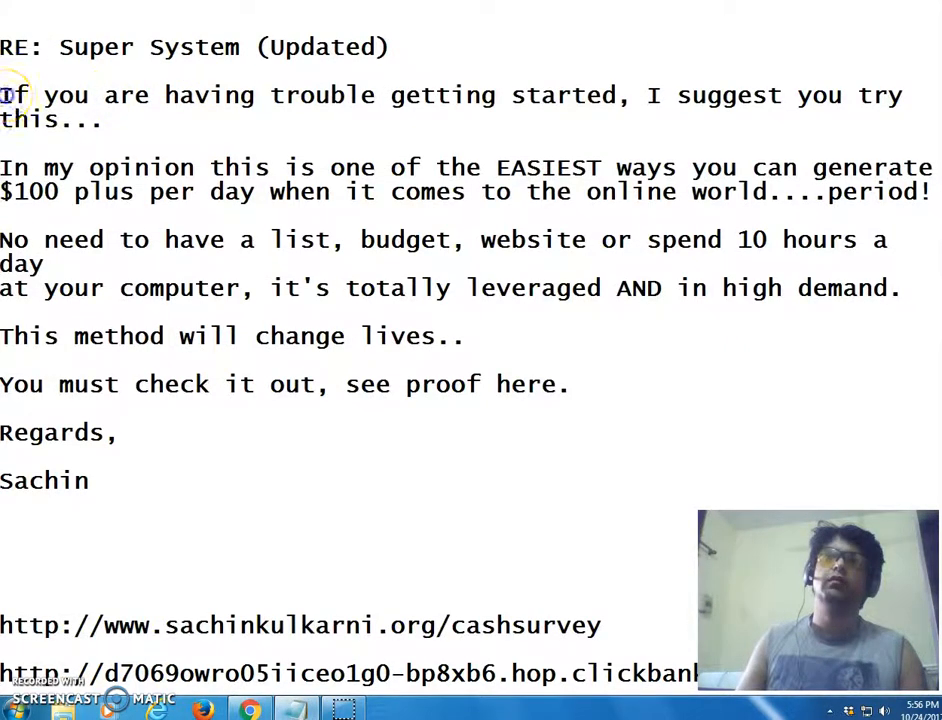
Select the email body from 'If you are having trouble' through the signature.
drag(5, 95, 92, 480)
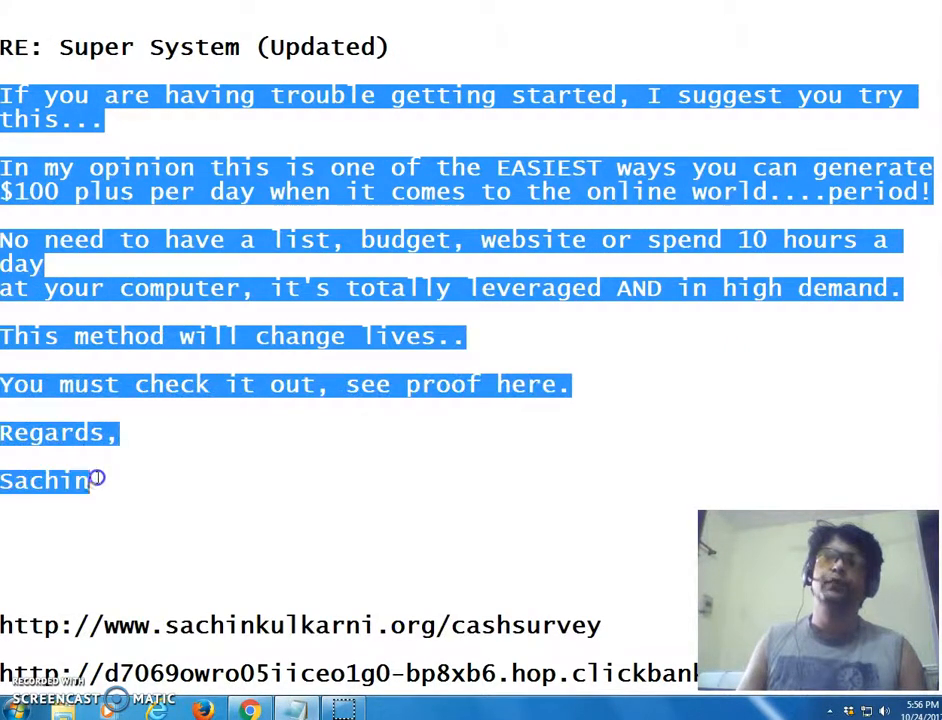
mouse_move(124, 502)
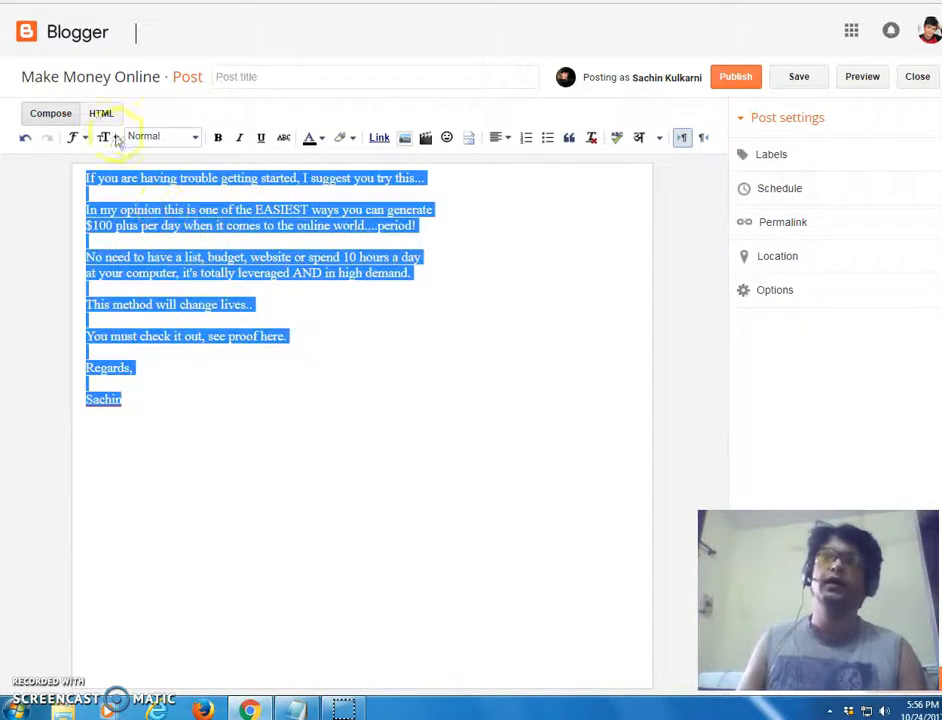
Restyle the pasted email body in Arial, then select the proof sentence.
click(77, 137)
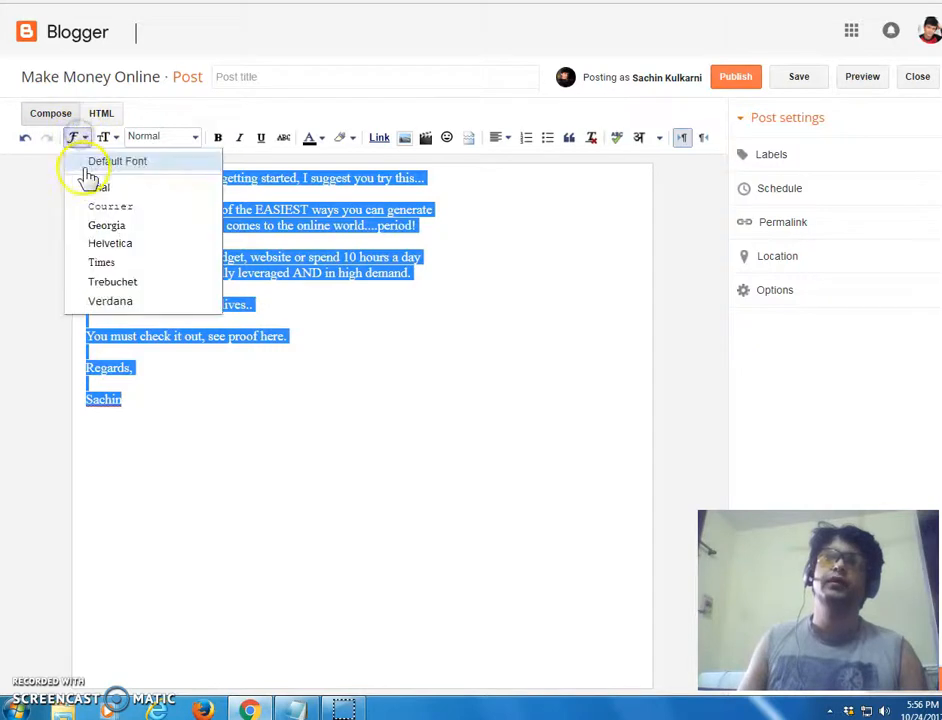
click(106, 137)
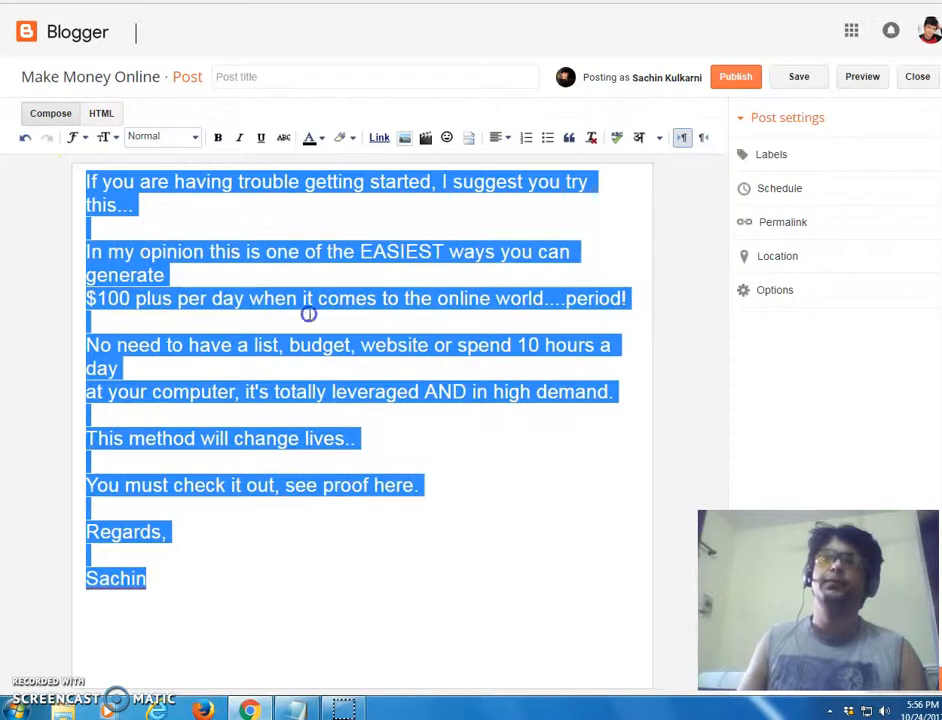
click(343, 461)
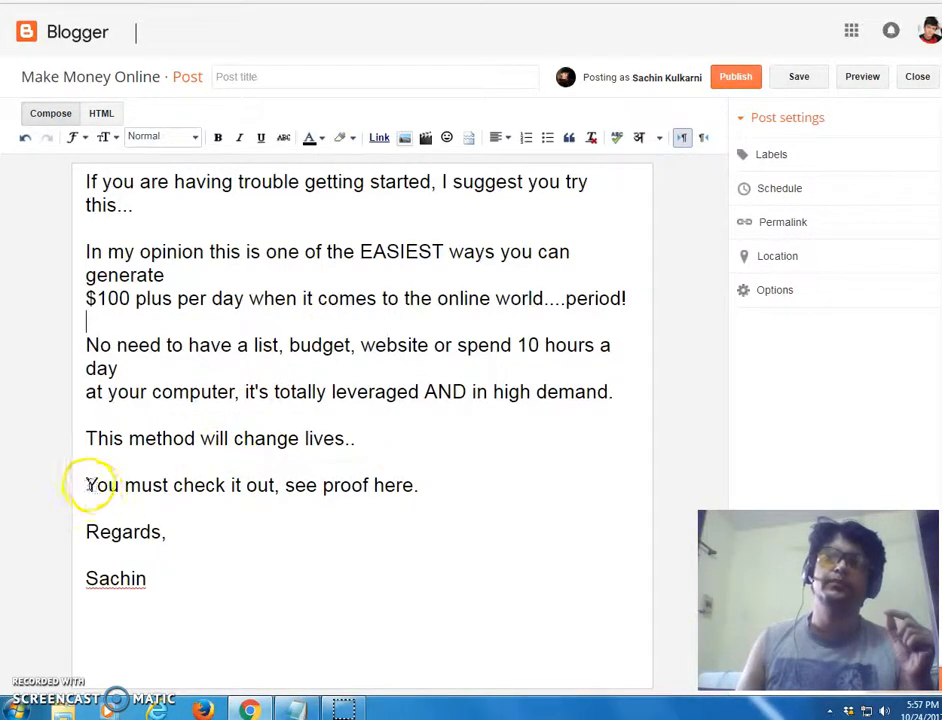
drag(86, 485, 418, 485)
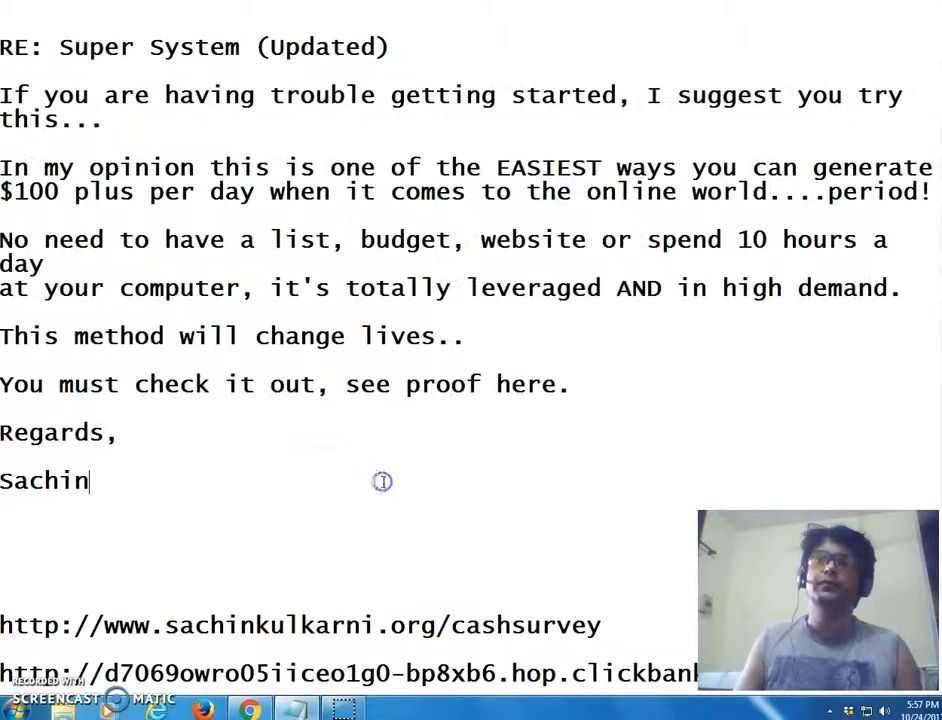
mouse_move(20, 625)
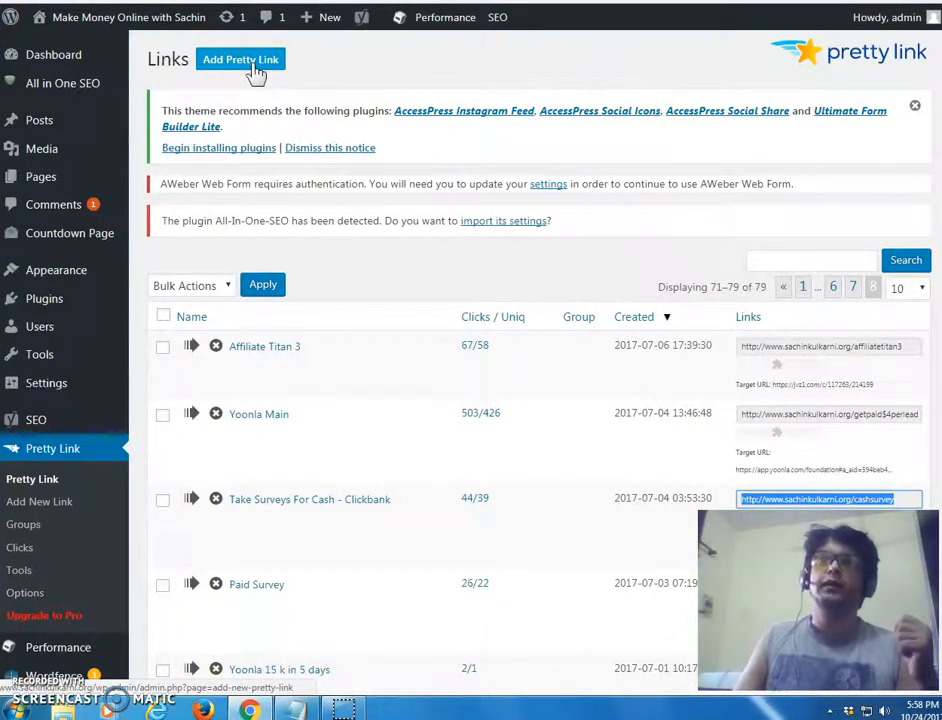
mouse_move(645, 497)
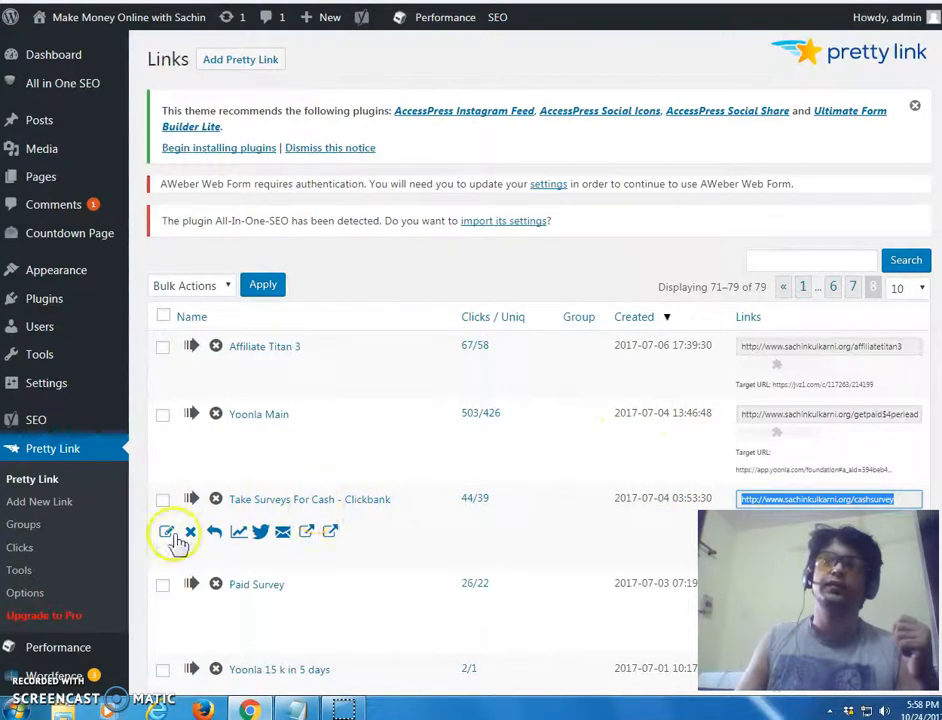
click(166, 531)
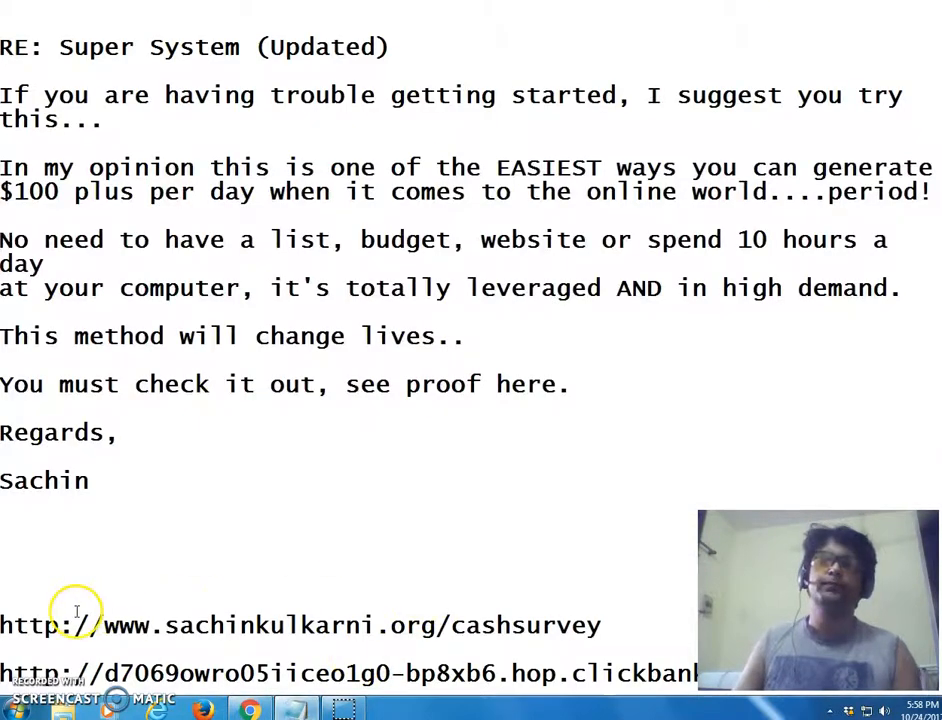
Select the full cashsurvey short link URL in Notepad.
double_click(22, 625)
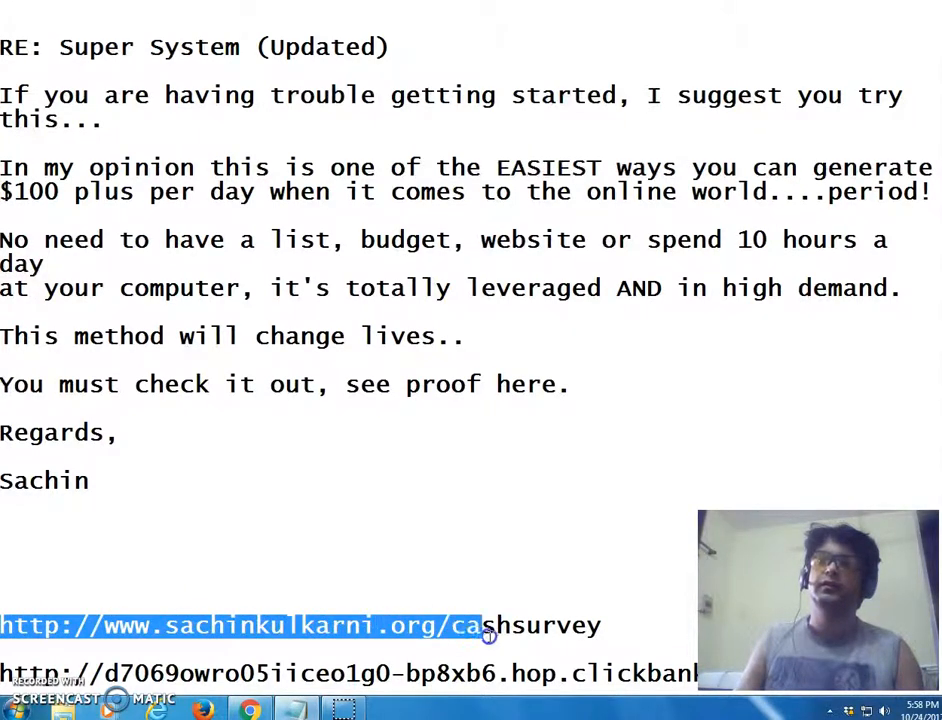
drag(485, 635, 600, 630)
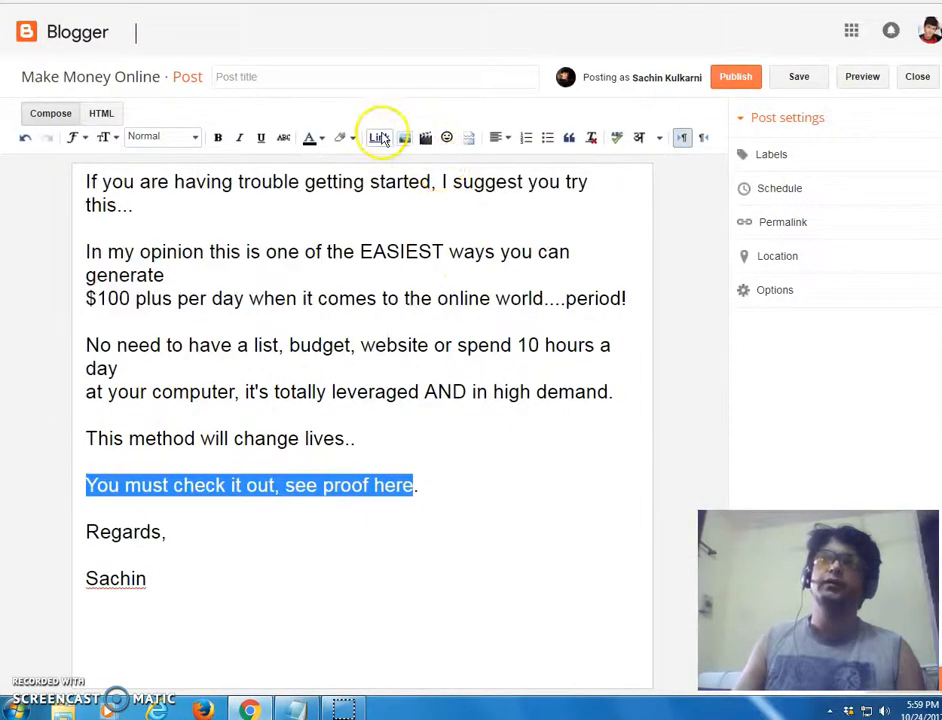
Link 'You must check it out, see proof here' to the cashsurvey URL and view the HTML.
click(378, 137)
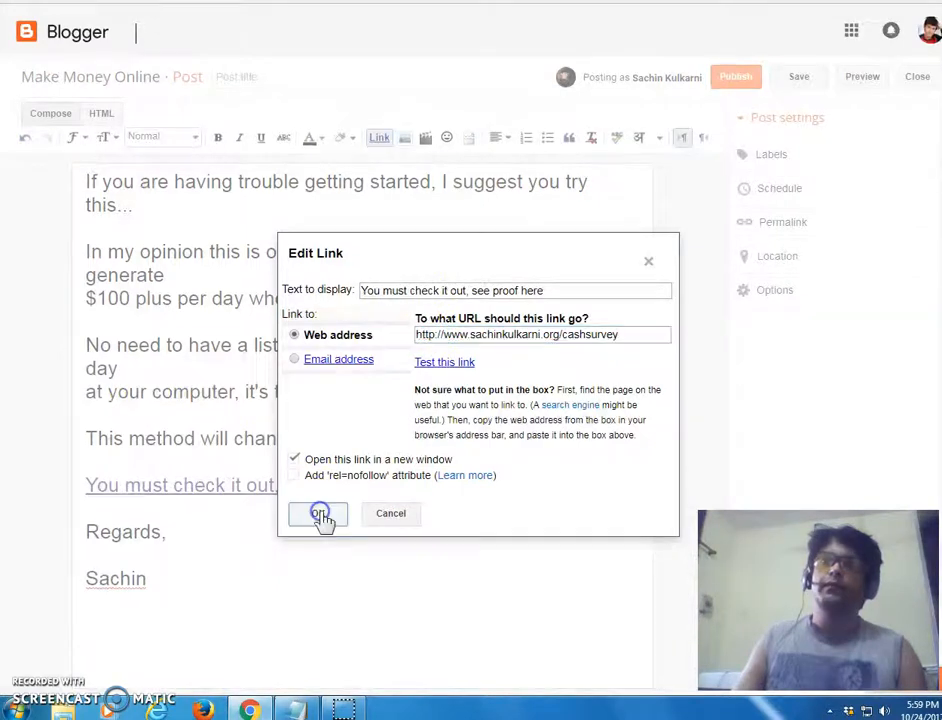
click(318, 513)
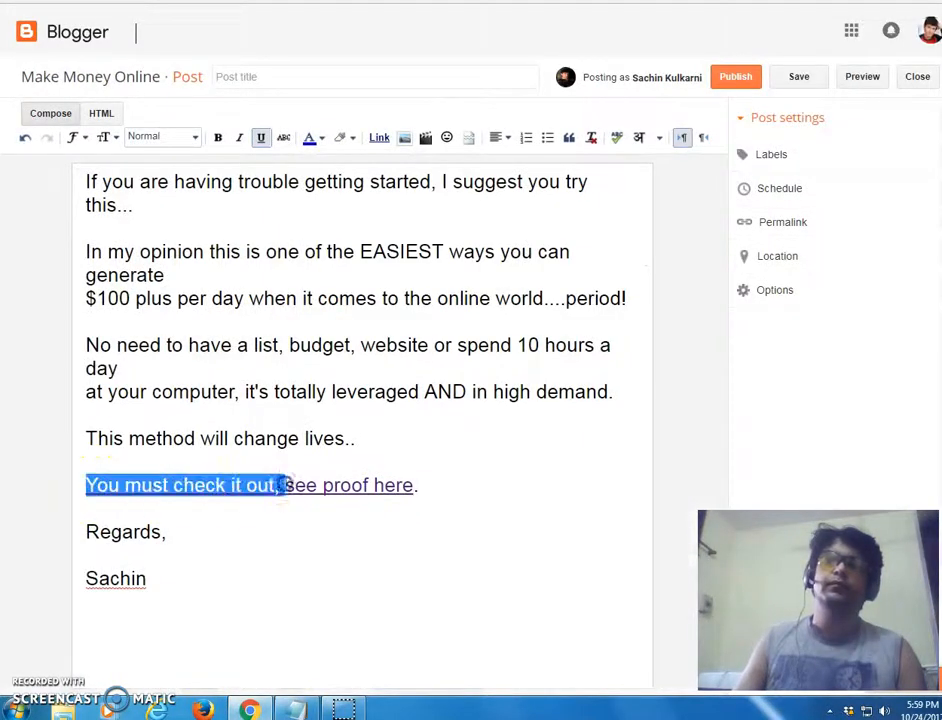
click(347, 485)
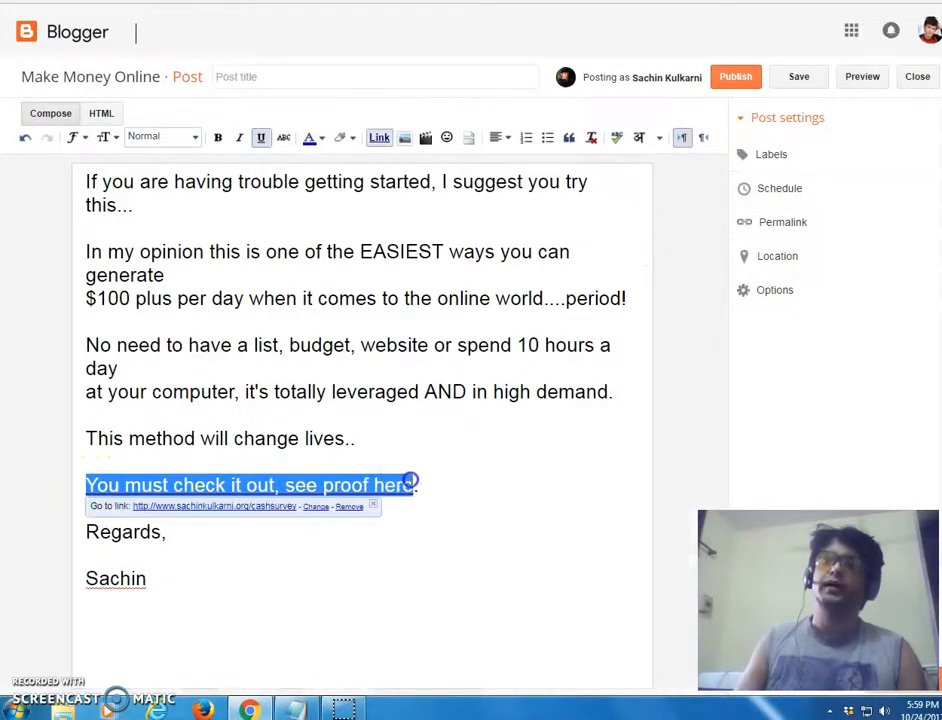
click(312, 137)
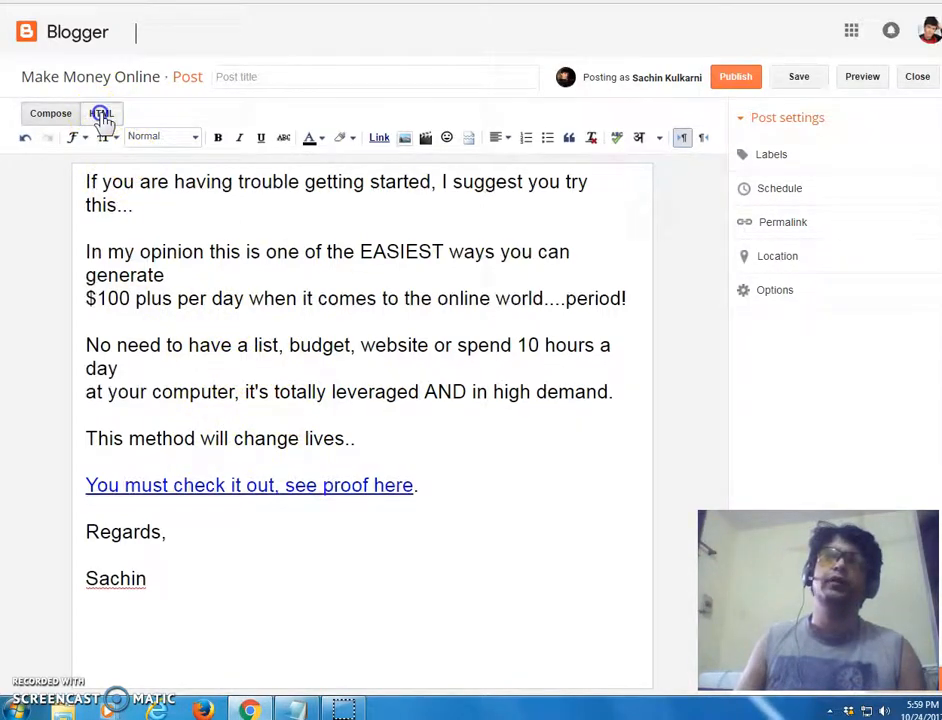
click(101, 112)
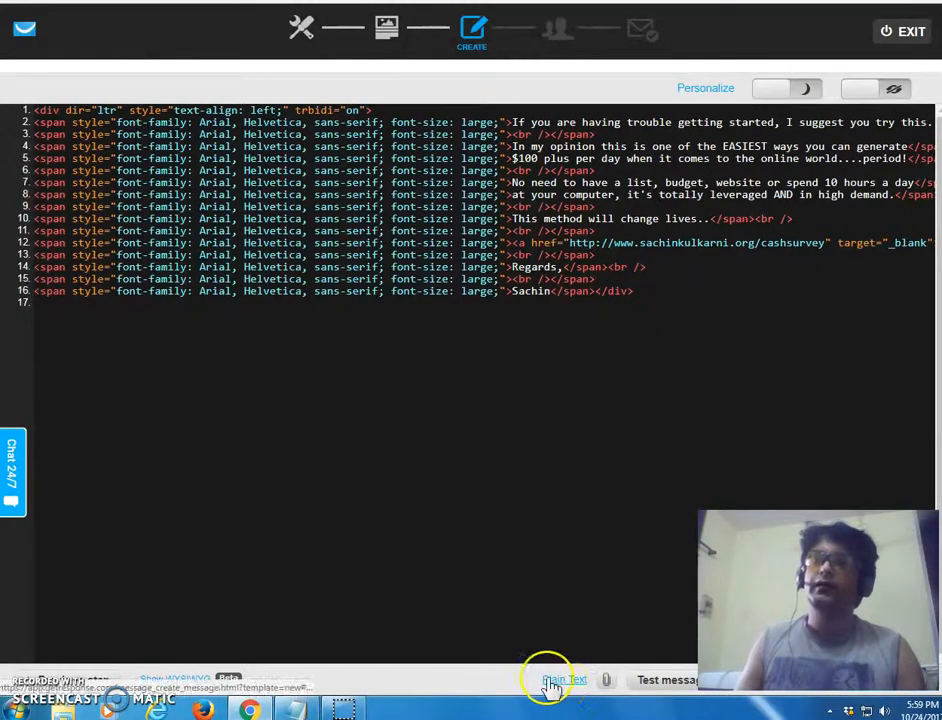
click(564, 680)
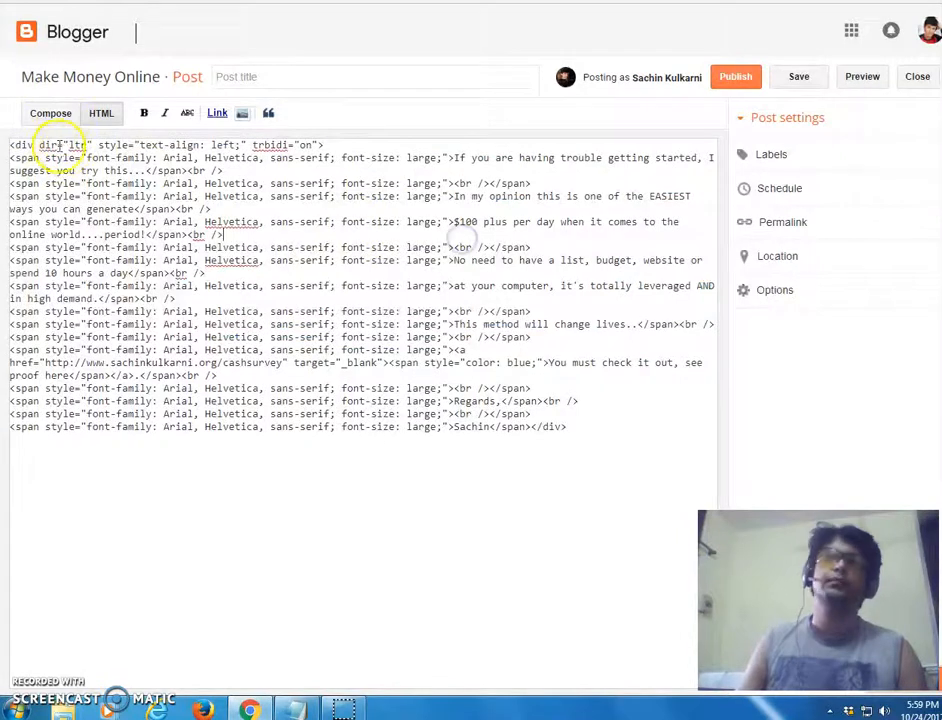
Dismiss the plain text preview and check SpamScore, which rates 2.487 out of 5.00.
click(50, 113)
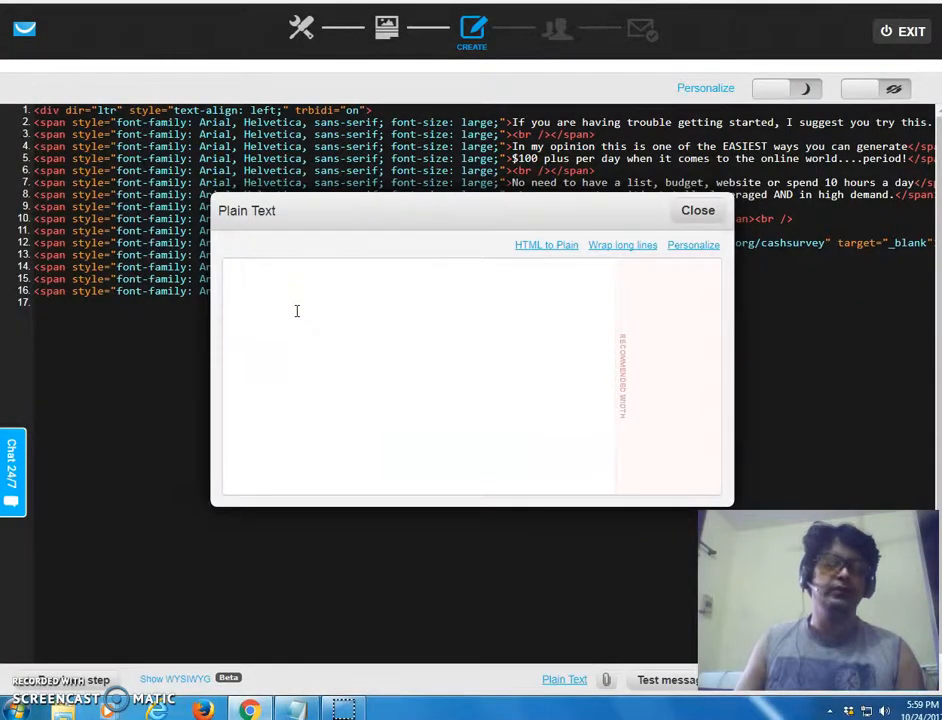
click(698, 210)
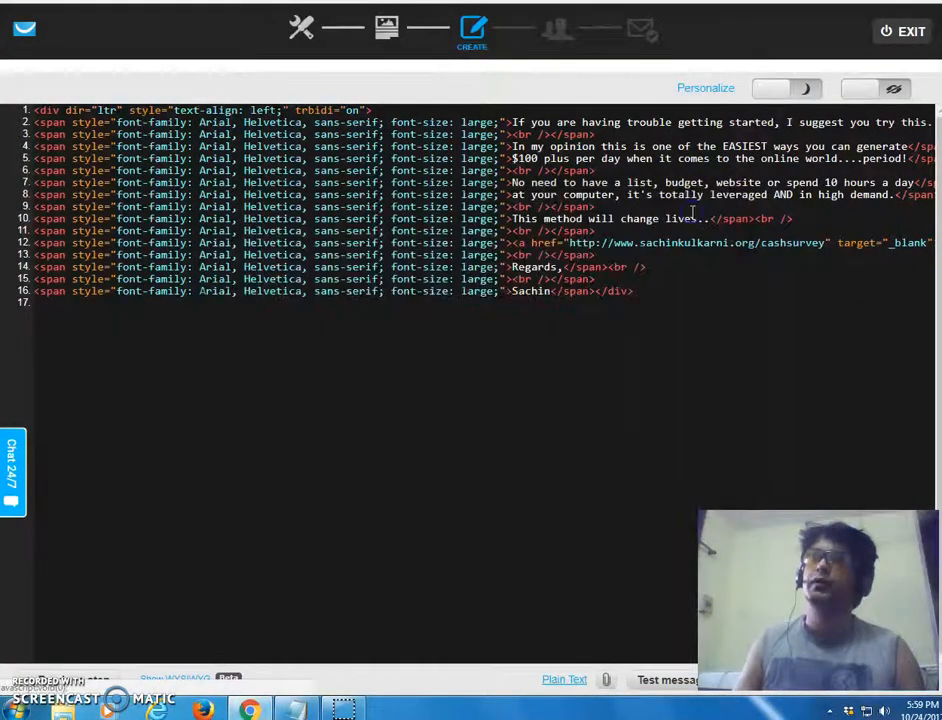
click(665, 680)
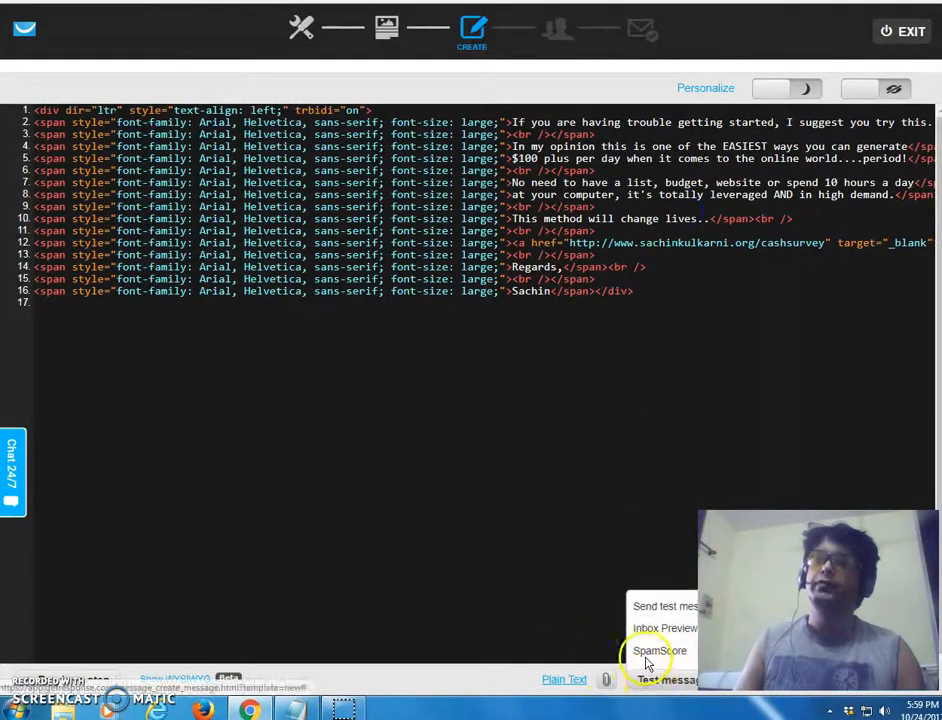
click(658, 651)
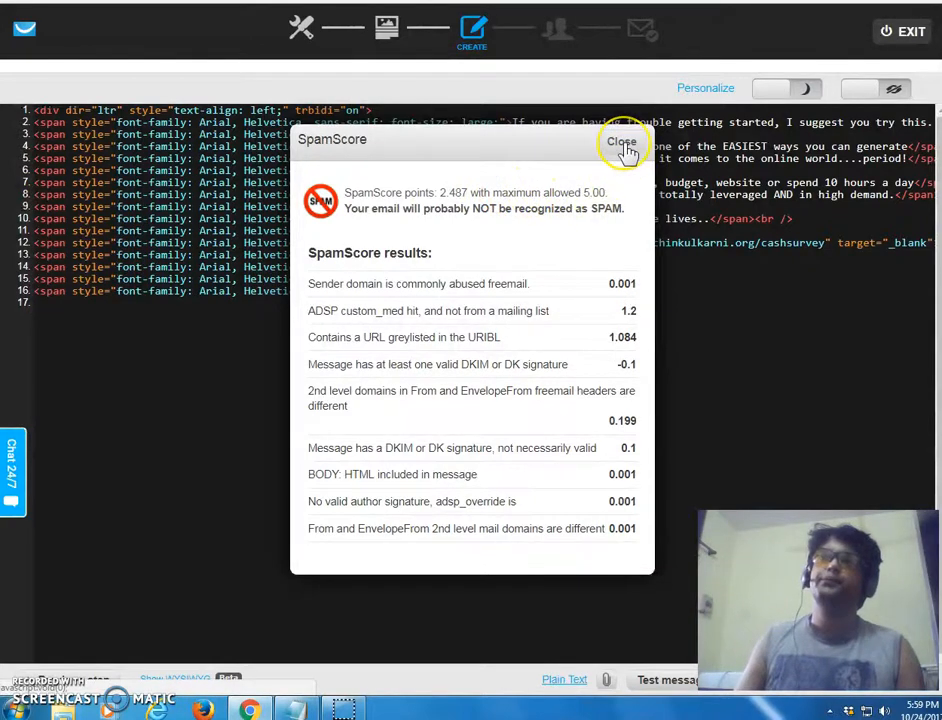
click(621, 141)
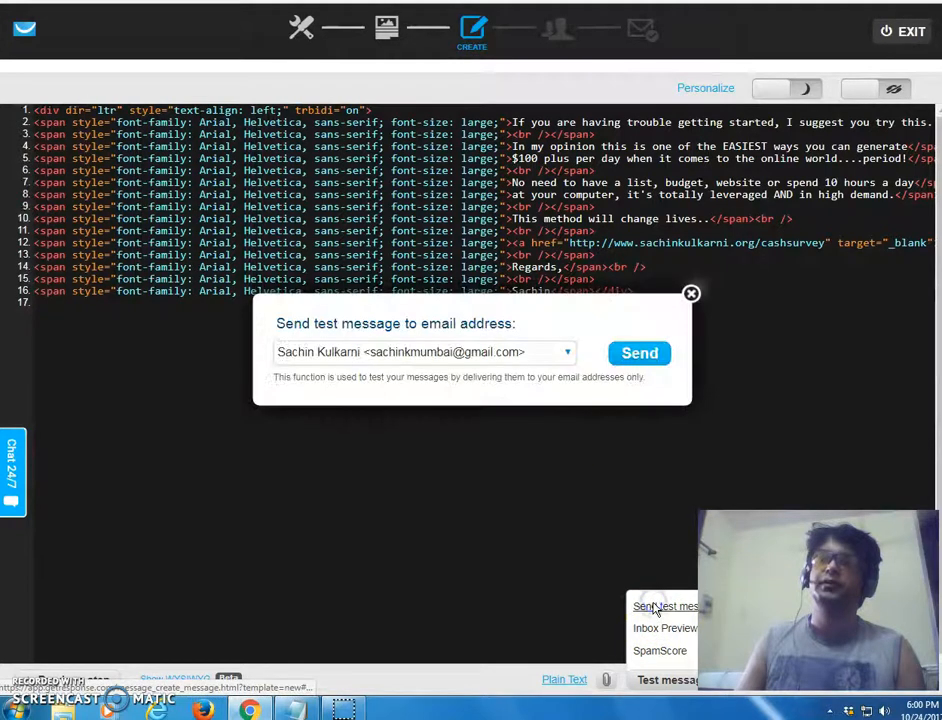
Send the test message and check the Gmail inbox for it.
click(639, 353)
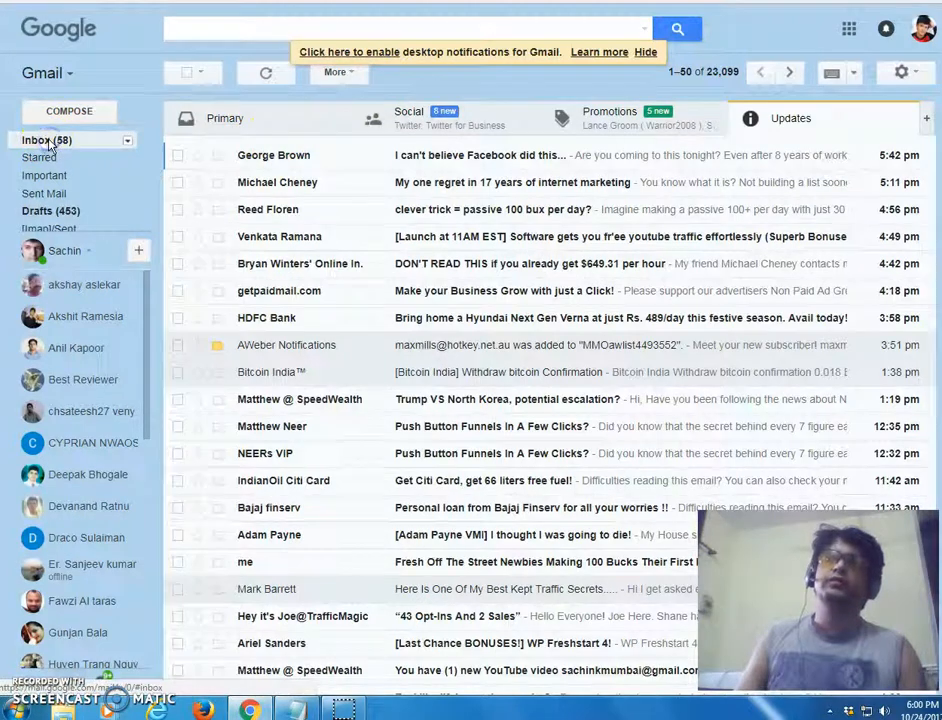
click(37, 140)
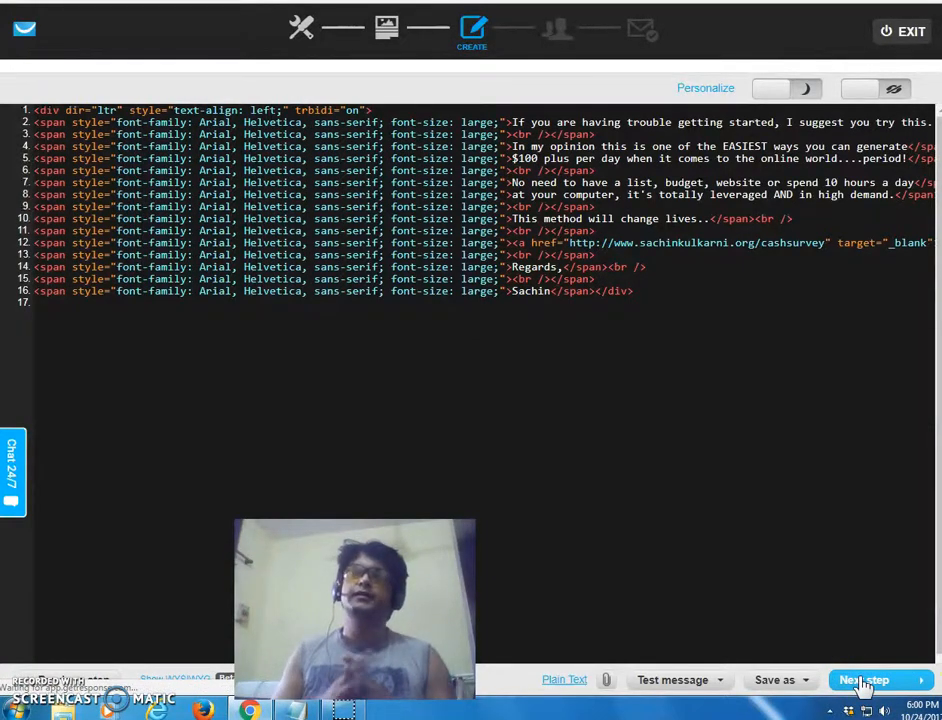
Include three contact lists (79 subscribers) as recipients and continue to the summary.
click(869, 680)
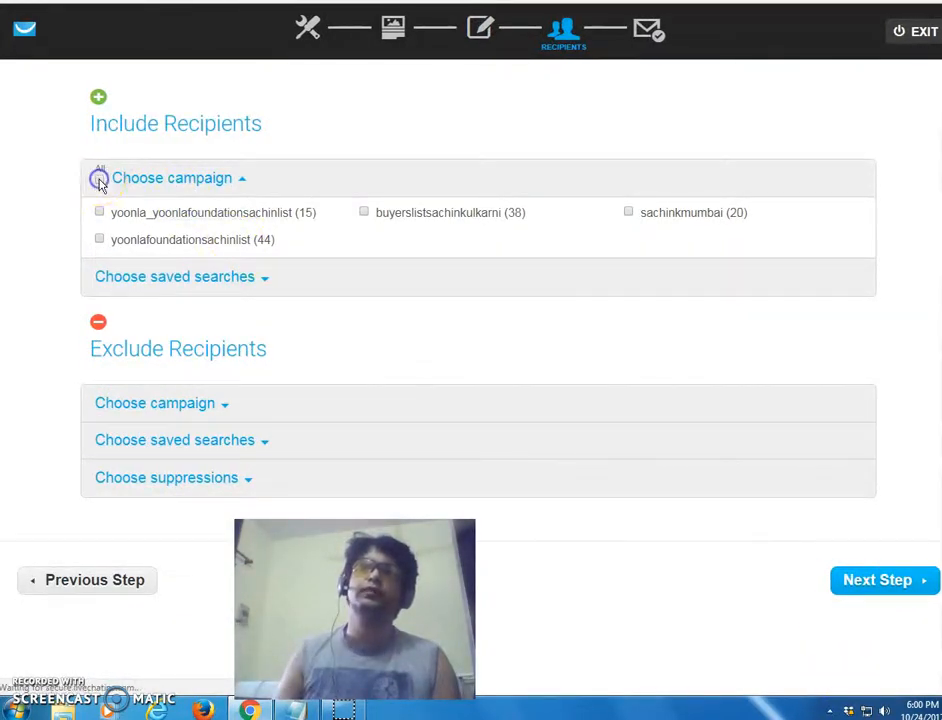
click(93, 177)
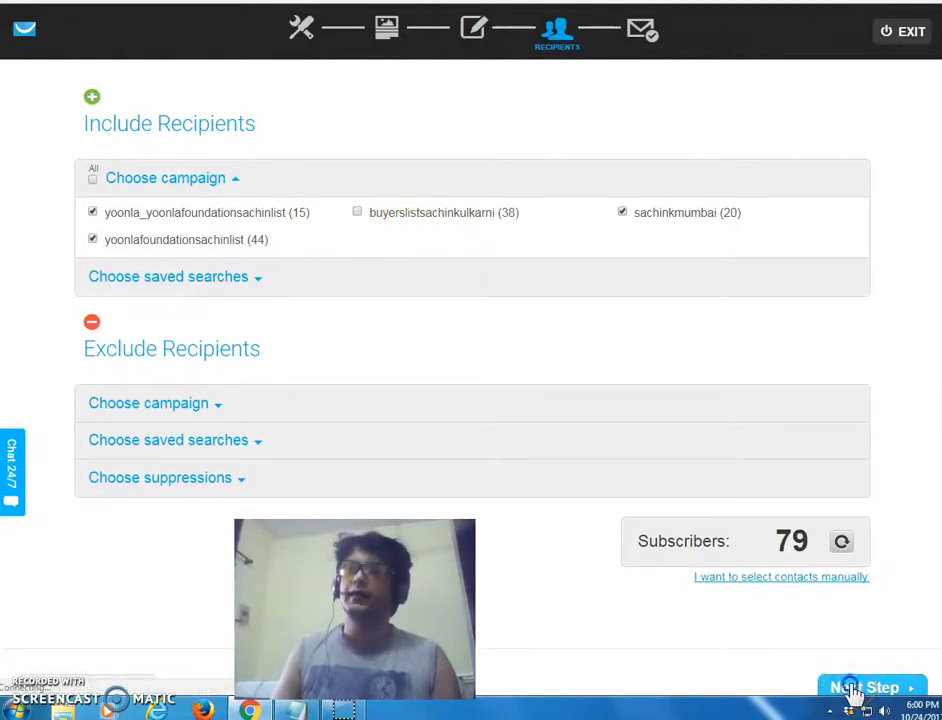
click(866, 688)
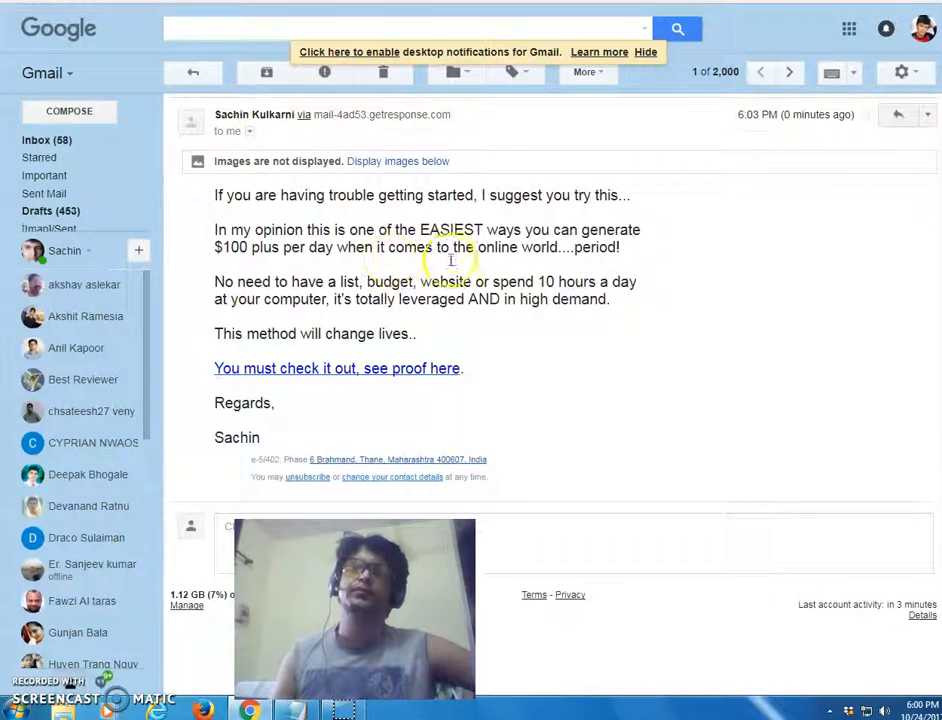
Scroll the test email down to the GetResponse footer below the signature.
scroll(down, 3)
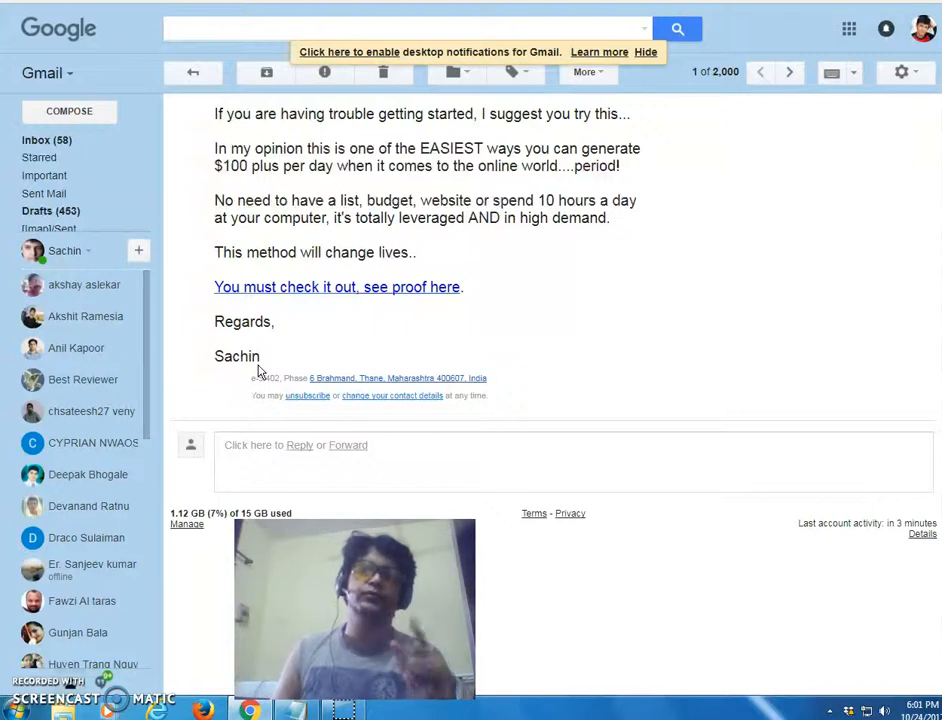
mouse_move(342, 388)
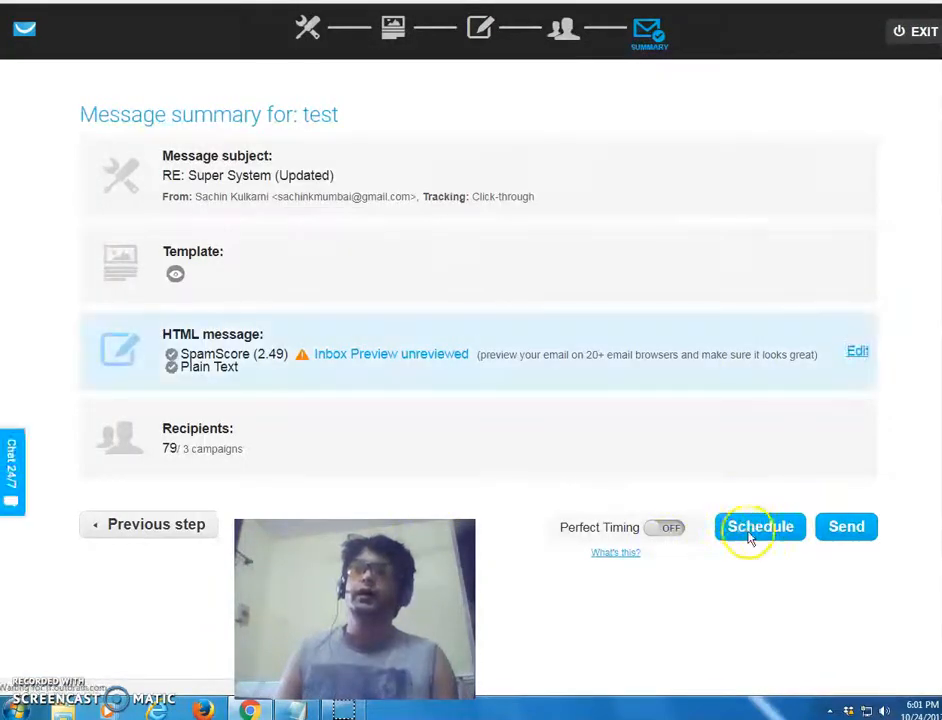
mouse_move(846, 526)
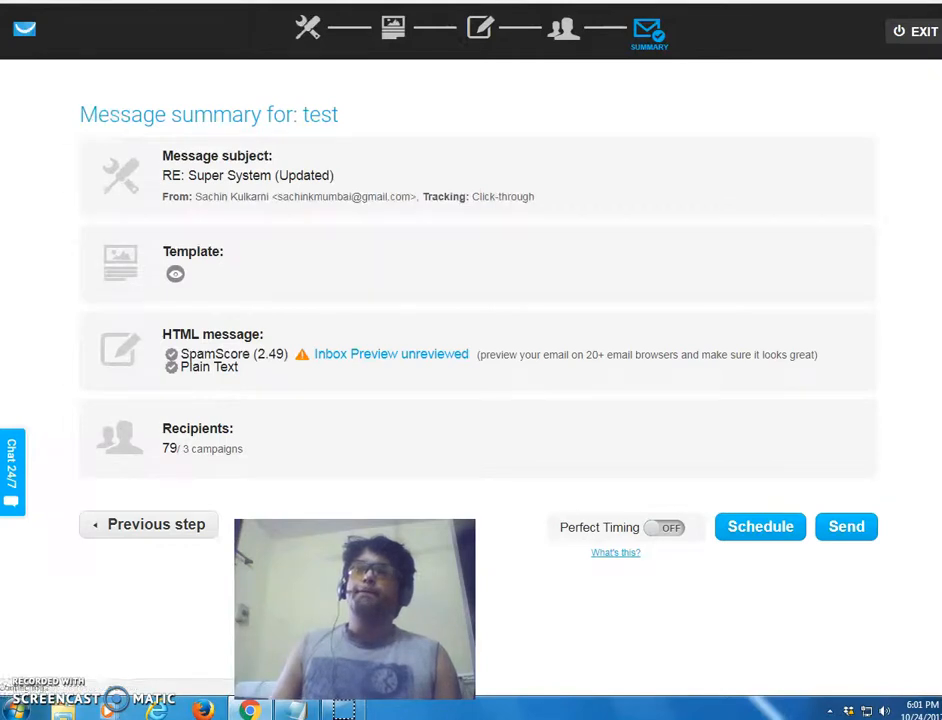
Send the newsletter to the 79 selected subscribers from the summary page.
click(845, 526)
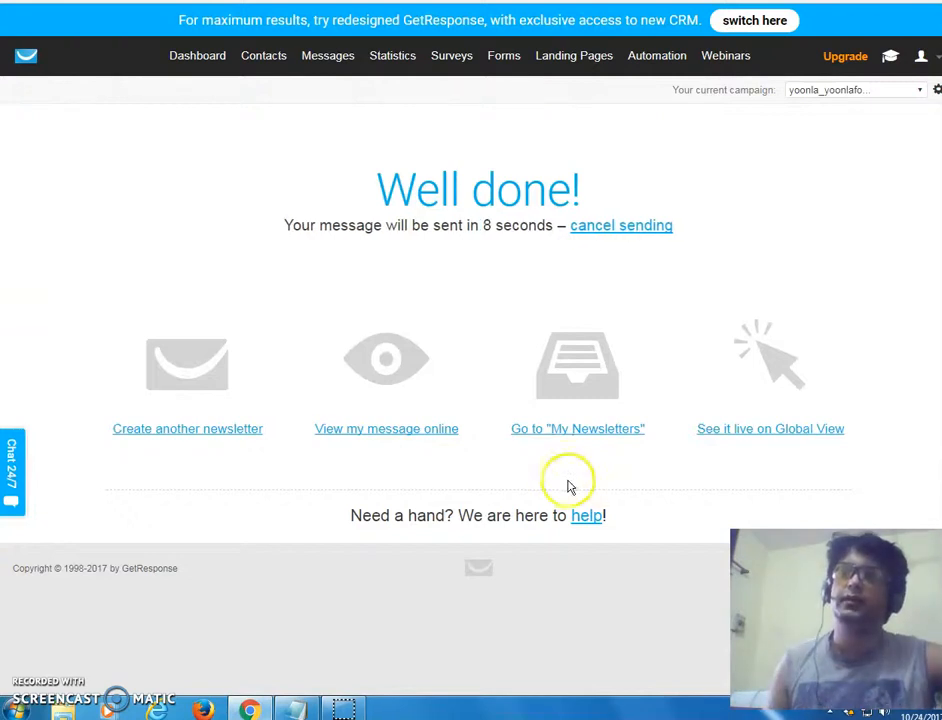
mouse_move(560, 483)
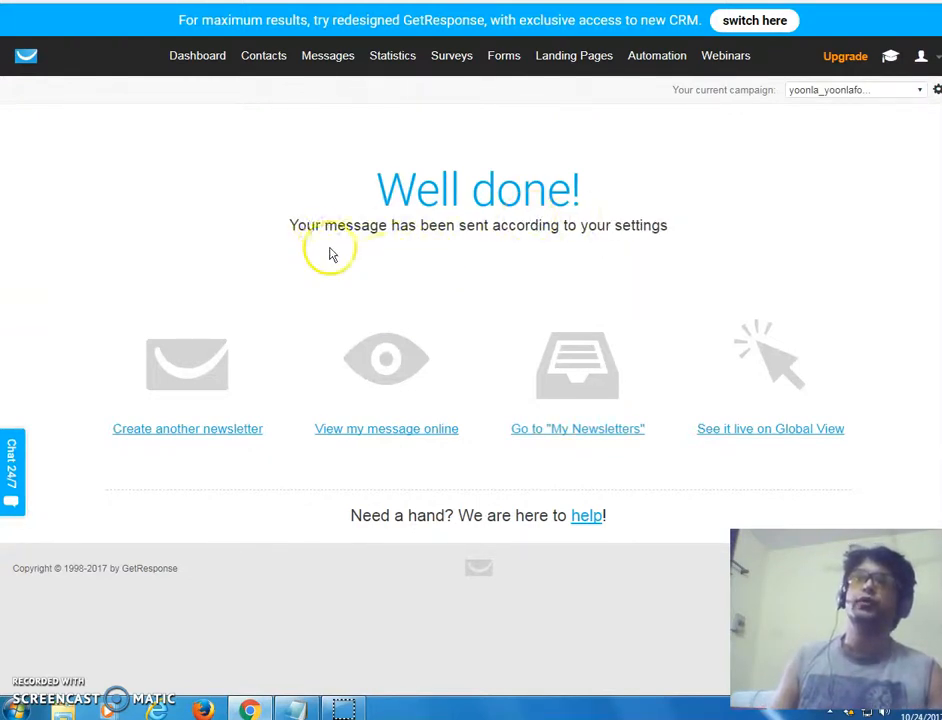
mouse_move(197, 55)
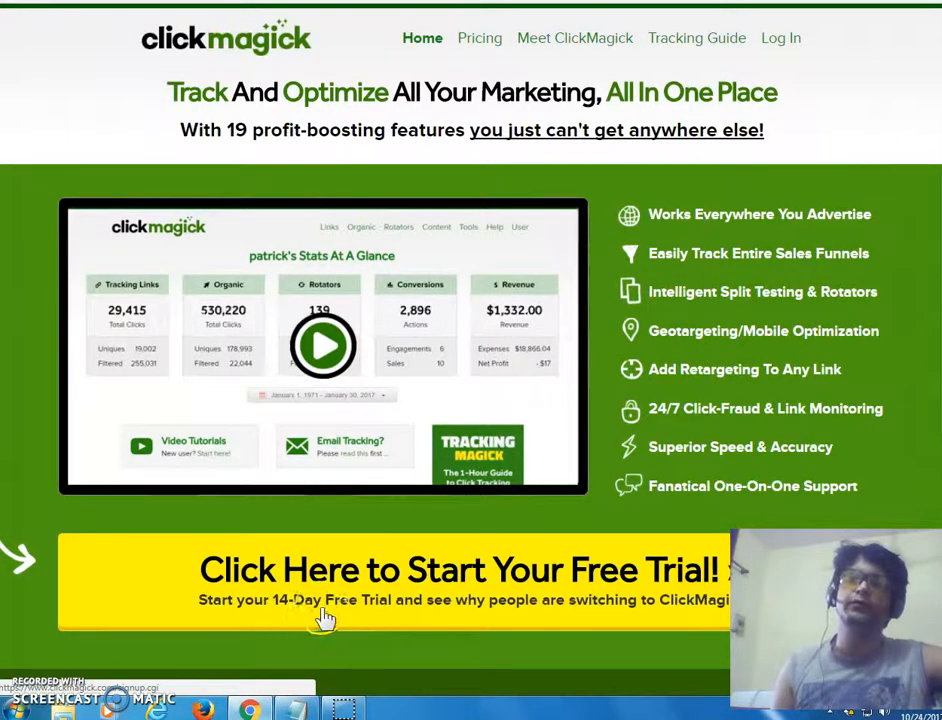
mouse_move(358, 613)
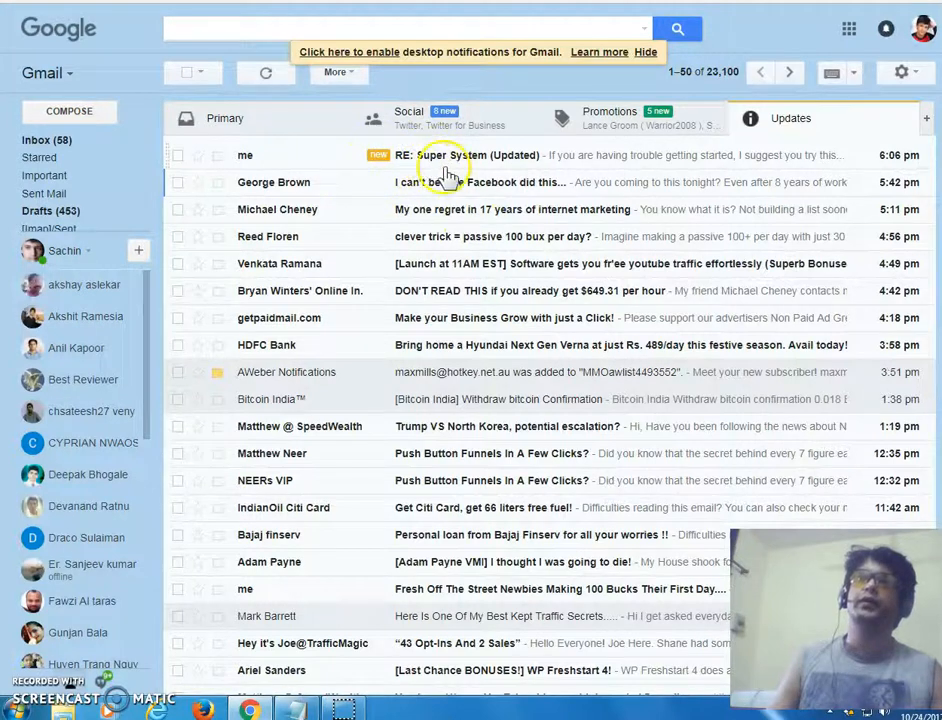
mouse_move(293, 140)
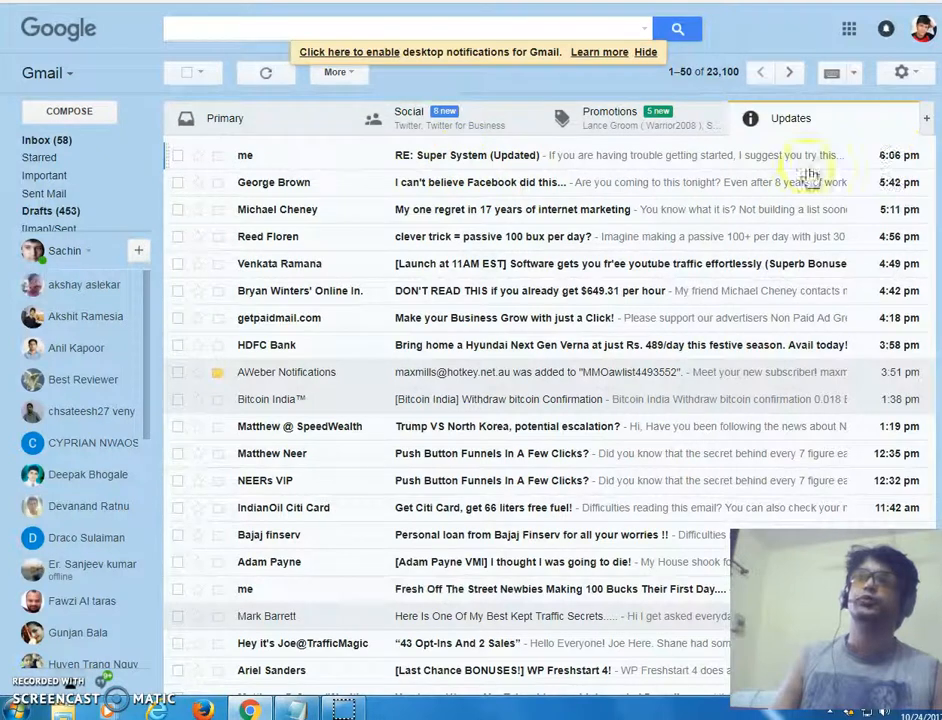
Open the newly delivered 'RE: Super System (Updated)' newsletter in the Gmail inbox.
click(470, 155)
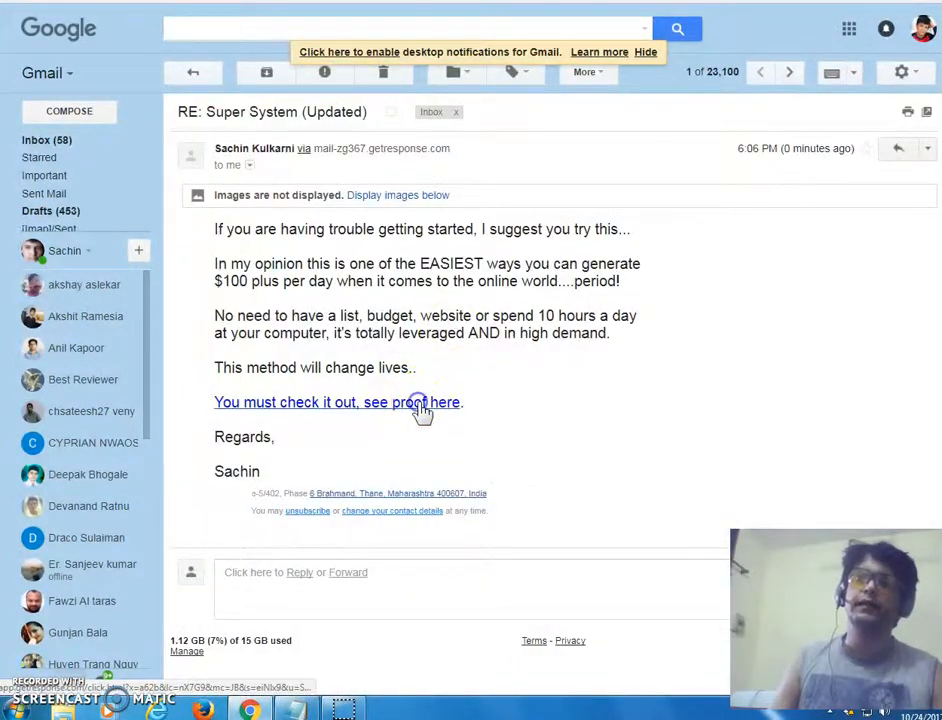
click(420, 402)
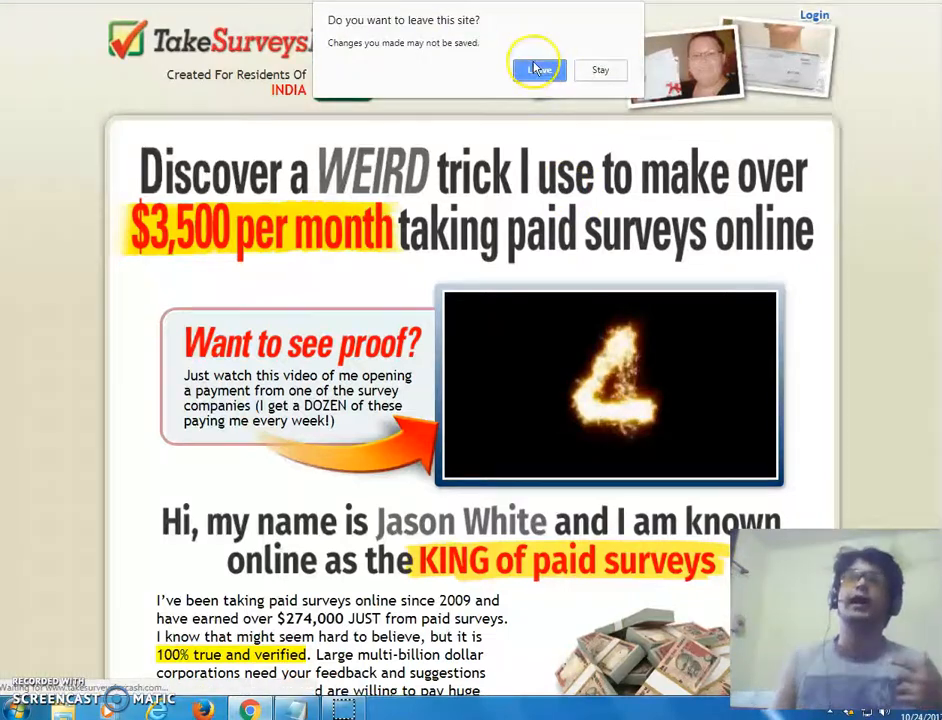
click(538, 70)
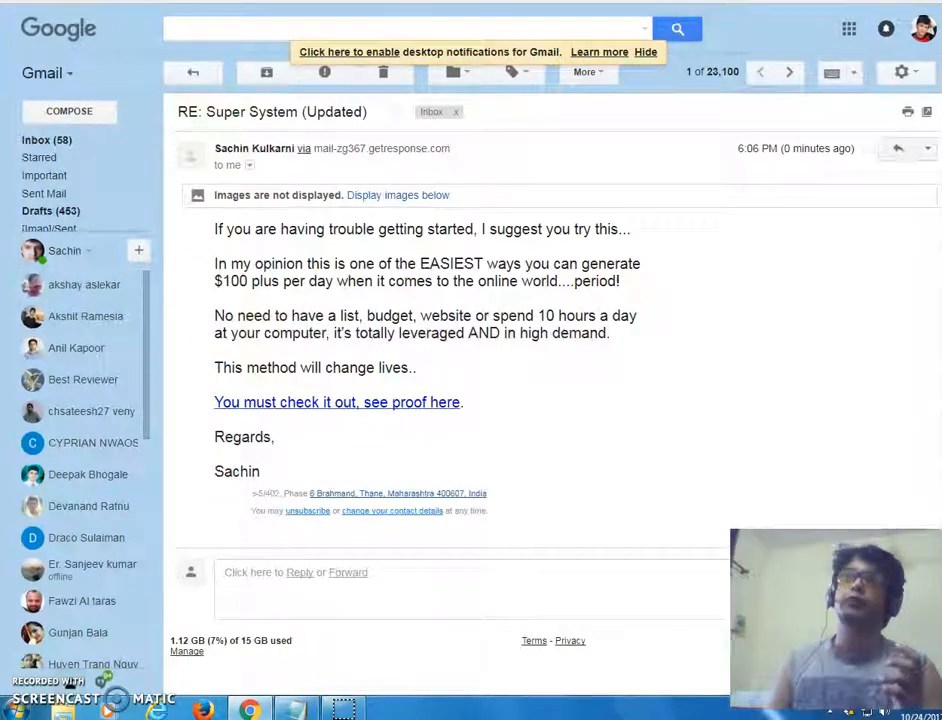
click(337, 401)
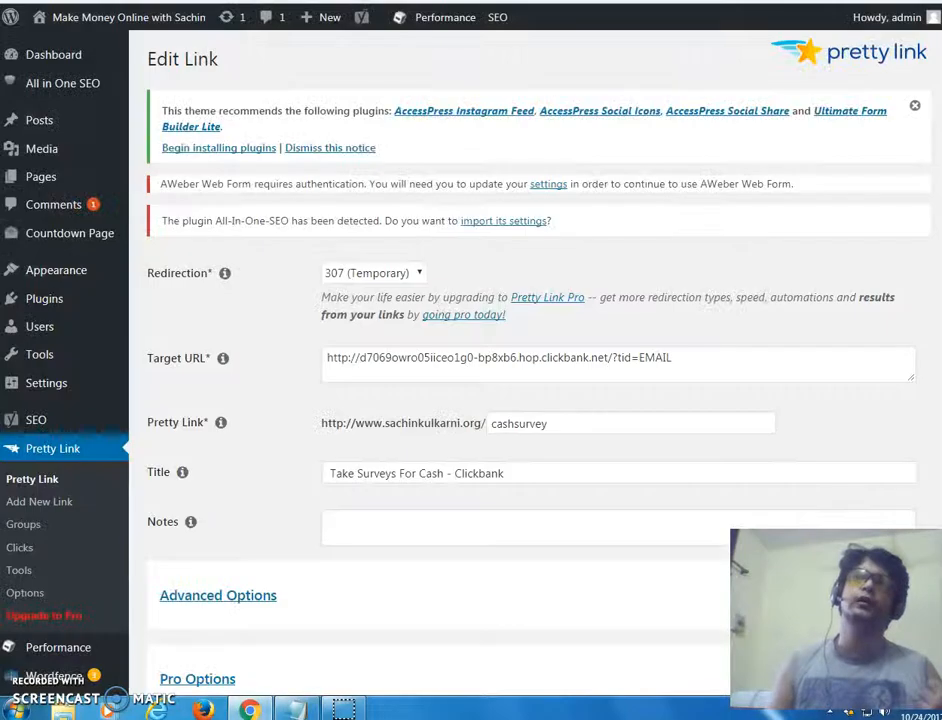
mouse_move(158, 338)
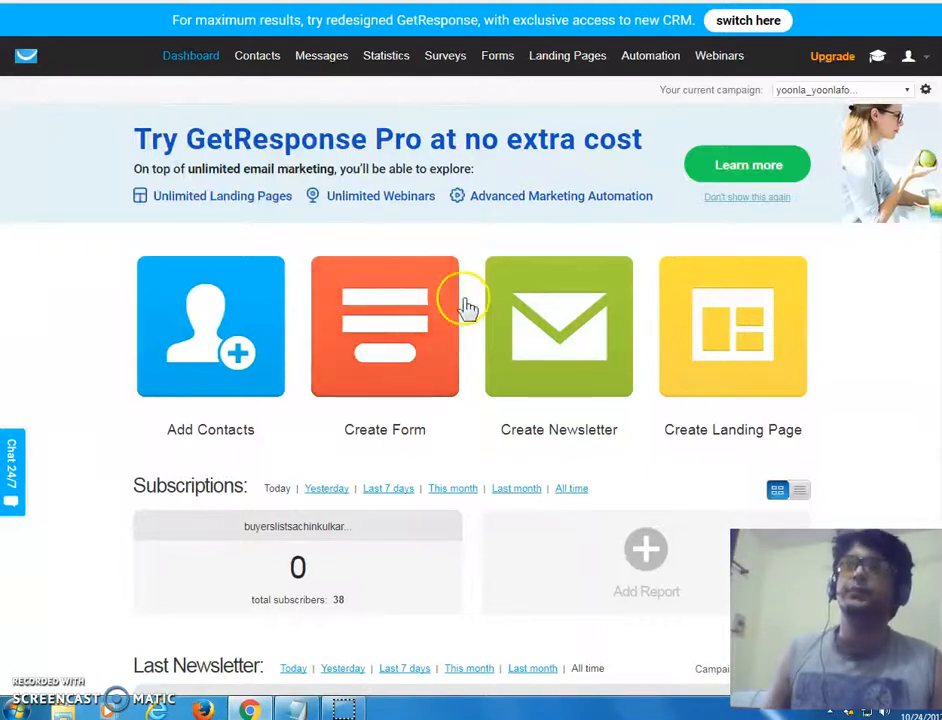
mouse_move(510, 242)
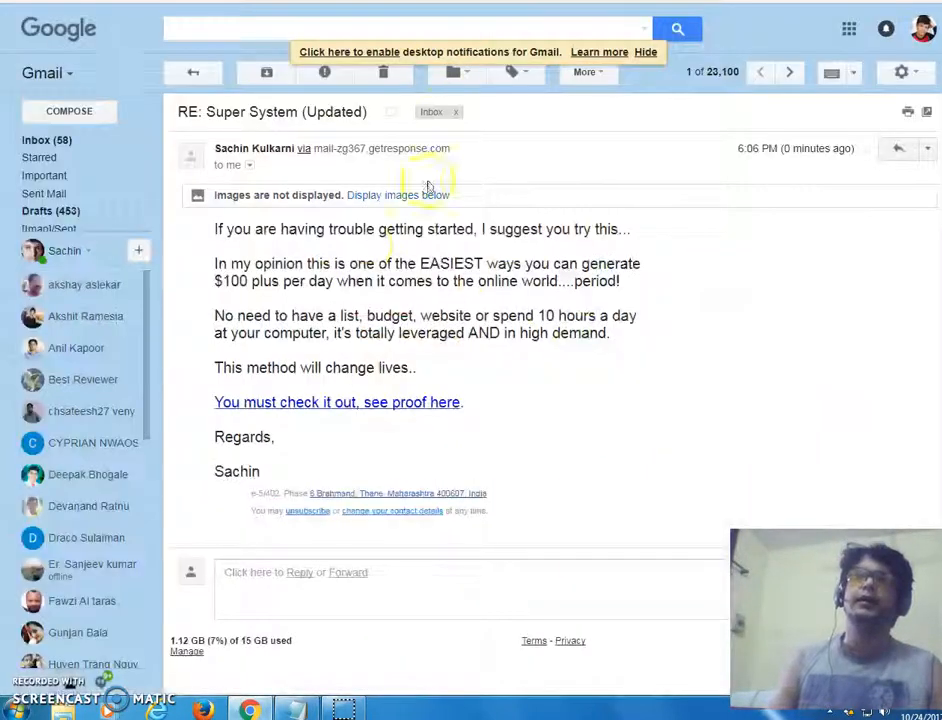
Go back from the open newsletter to the Gmail inbox list.
click(193, 72)
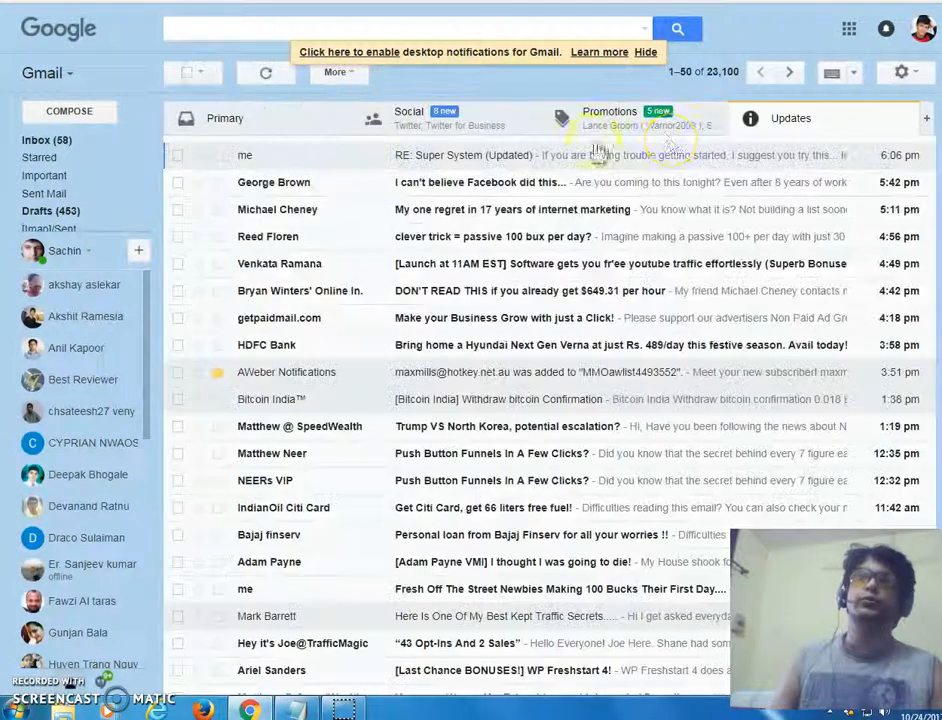